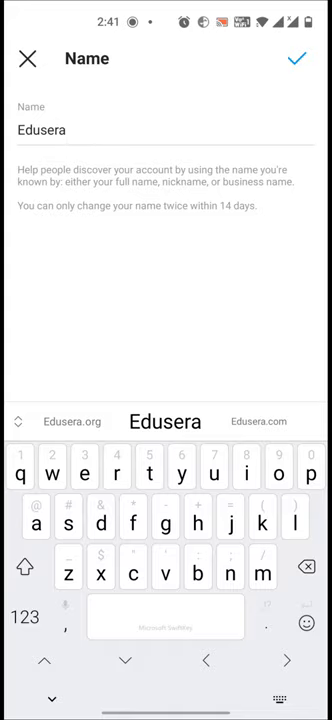
- Confirm the profile name Edusera above the username edusera_coupons
{"action": "left_click", "coordinate": [296, 58]}
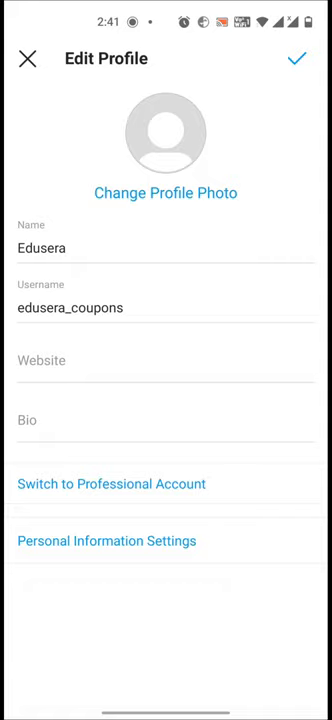
{"action": "type", "text": "http://www.edusera.org/"}
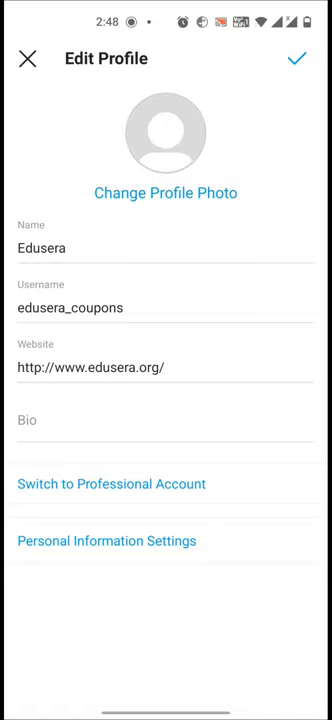
{"action": "left_click", "coordinate": [164, 420]}
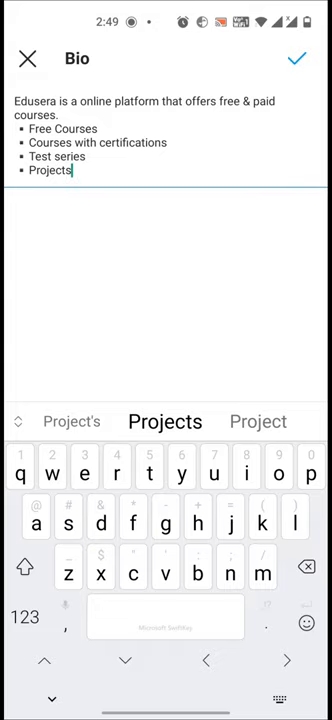
- Confirm the bio listing Free Courses, Courses with certifications, Test series and Projects
{"action": "left_click", "coordinate": [296, 58]}
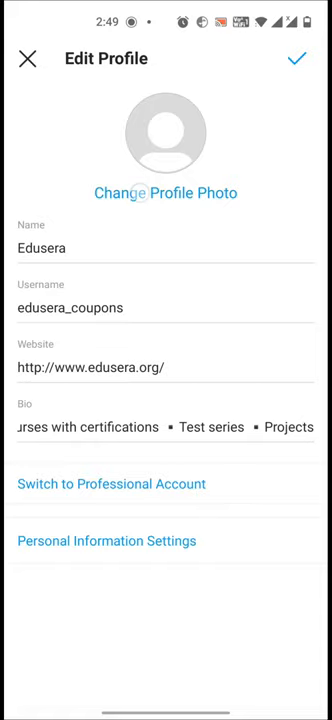
- Choose the dark circular logo from the device as the new profile photo
{"action": "left_click", "coordinate": [164, 192]}
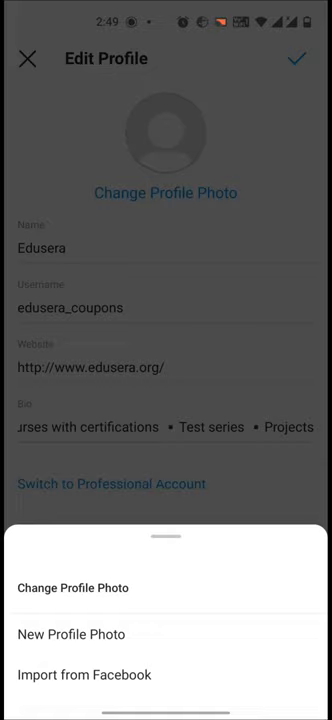
{"action": "left_click", "coordinate": [72, 634]}
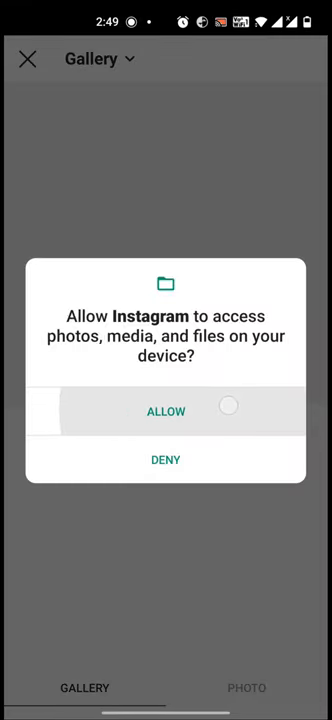
{"action": "left_click", "coordinate": [166, 412]}
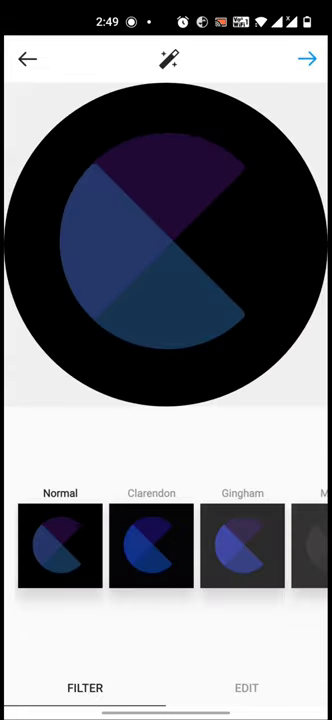
{"action": "scroll", "scroll_direction": "left", "scroll_amount": 3}
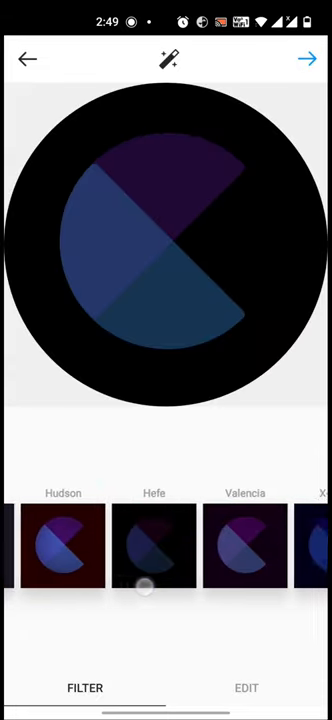
{"action": "scroll", "scroll_direction": "left", "scroll_amount": 3}
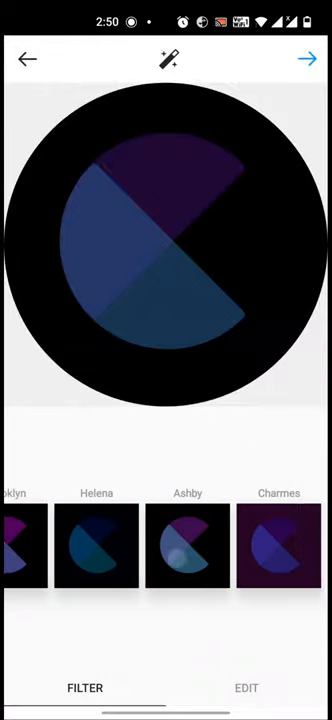
{"action": "left_click", "coordinate": [188, 544]}
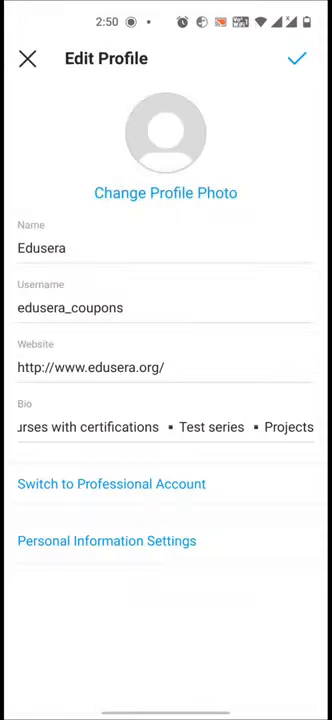
- Save all profile edits so the page shows the logo, name, bio and website
{"action": "left_click", "coordinate": [296, 58]}
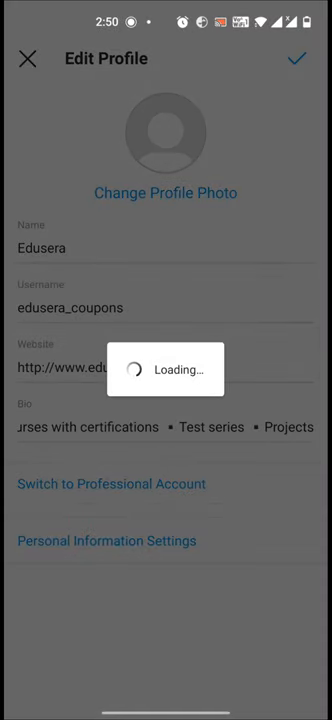
{"action": "left_click", "coordinate": [296, 58]}
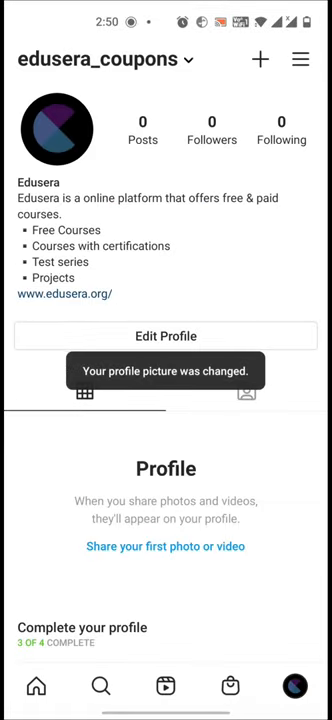